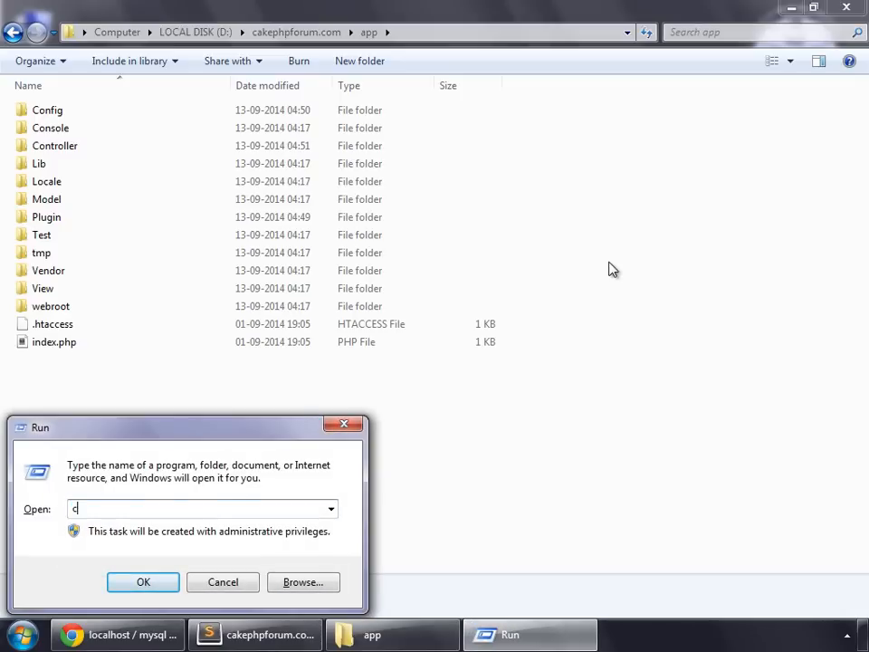
# Launch a Command Prompt from the Run dialog and switch to drive D
pyautogui.write('md')
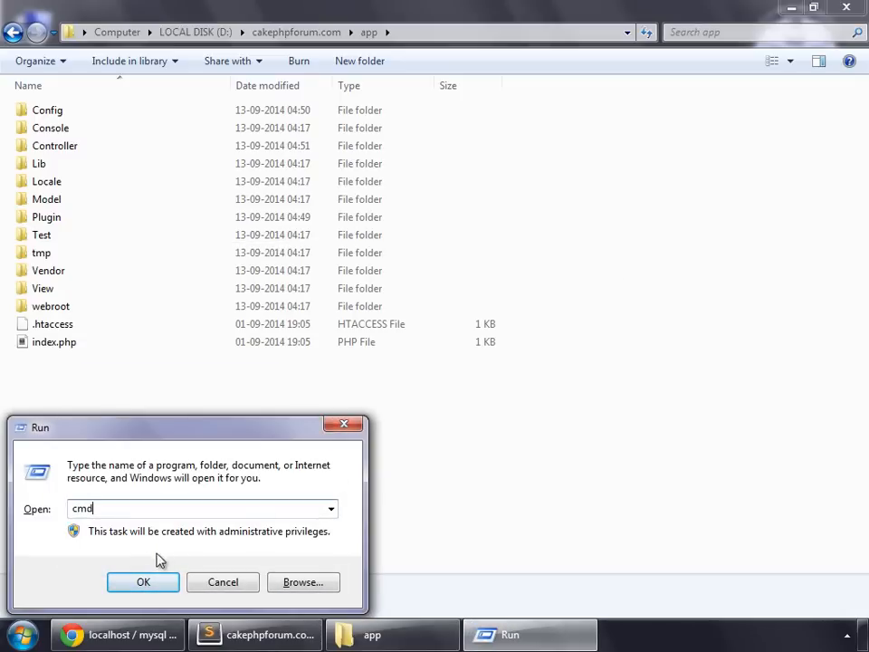
pyautogui.click(143, 581)
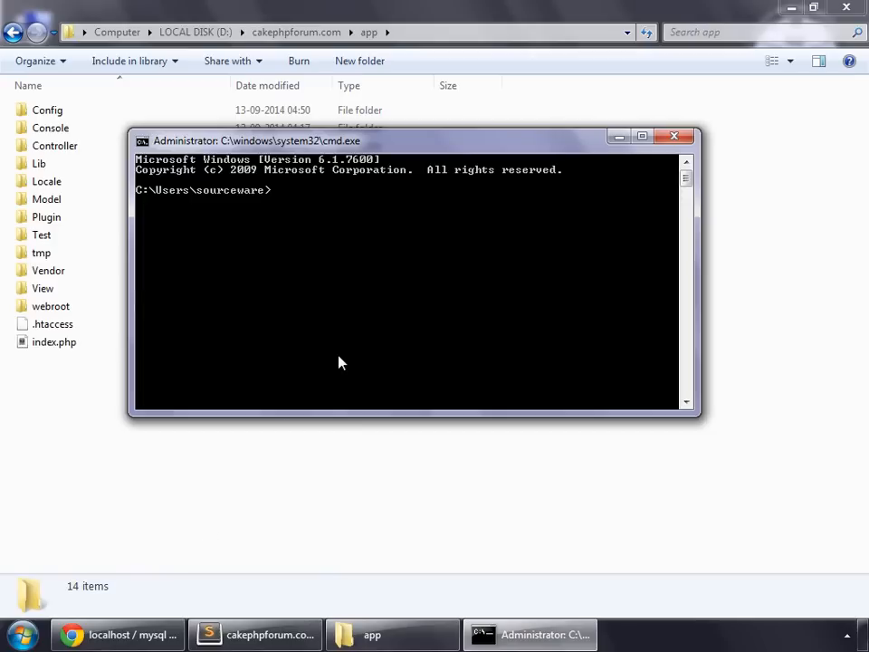
pyautogui.write('d:')
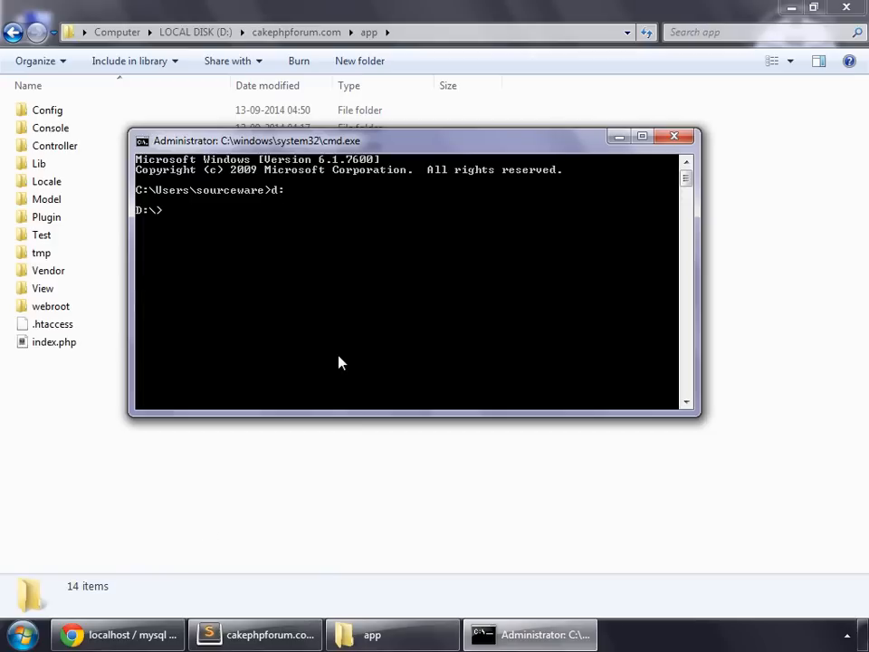
# Change into the cakephpforum.com project folder and then into its app folder
pyautogui.write('cd')
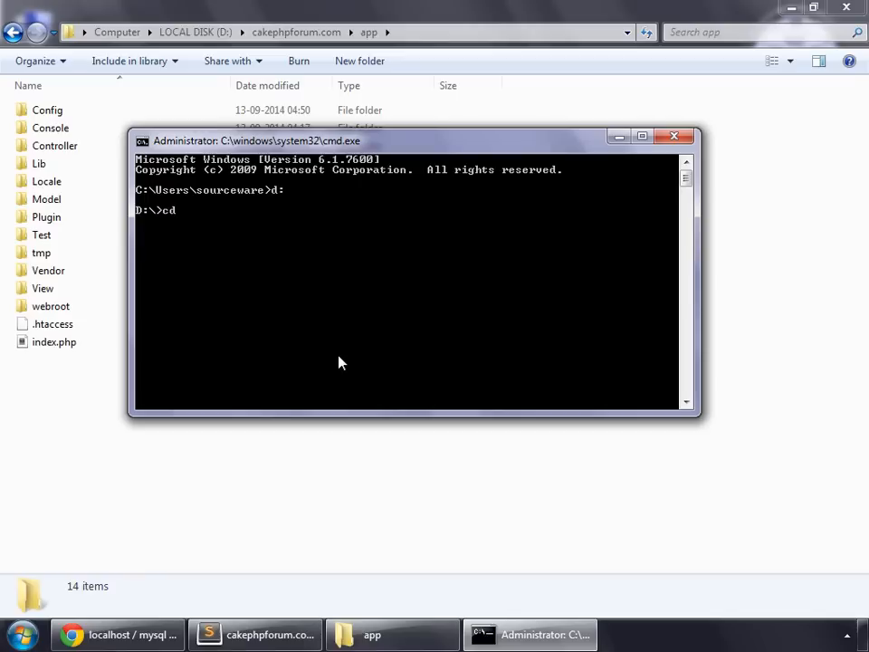
pyautogui.write('cakep')
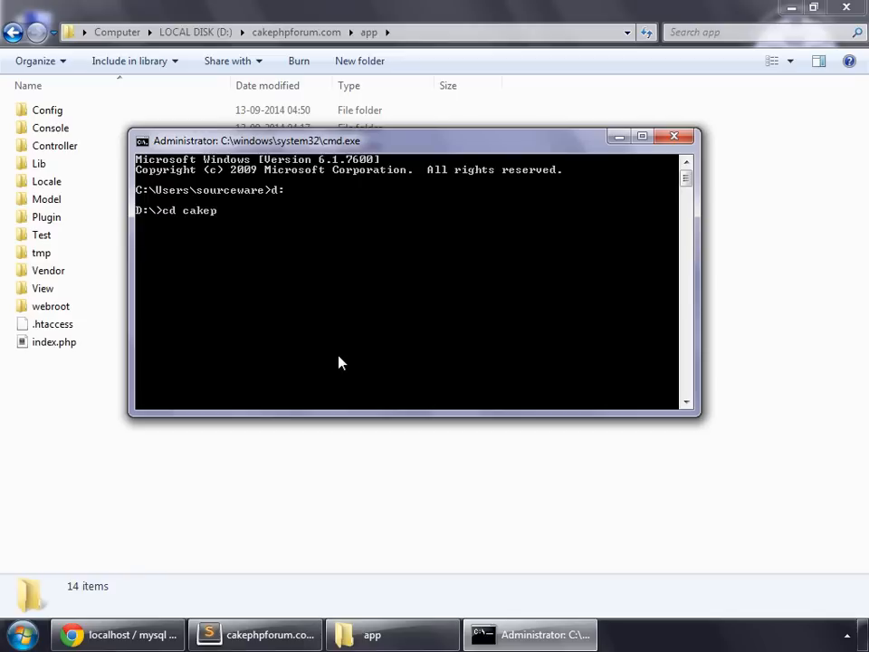
pyautogui.write('hpforum.com')
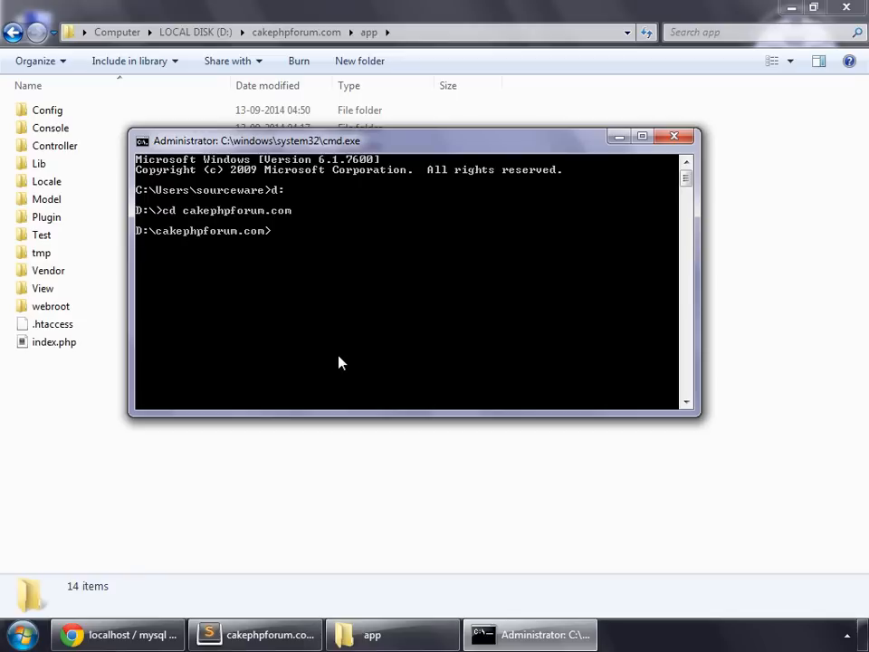
pyautogui.write('cd app')
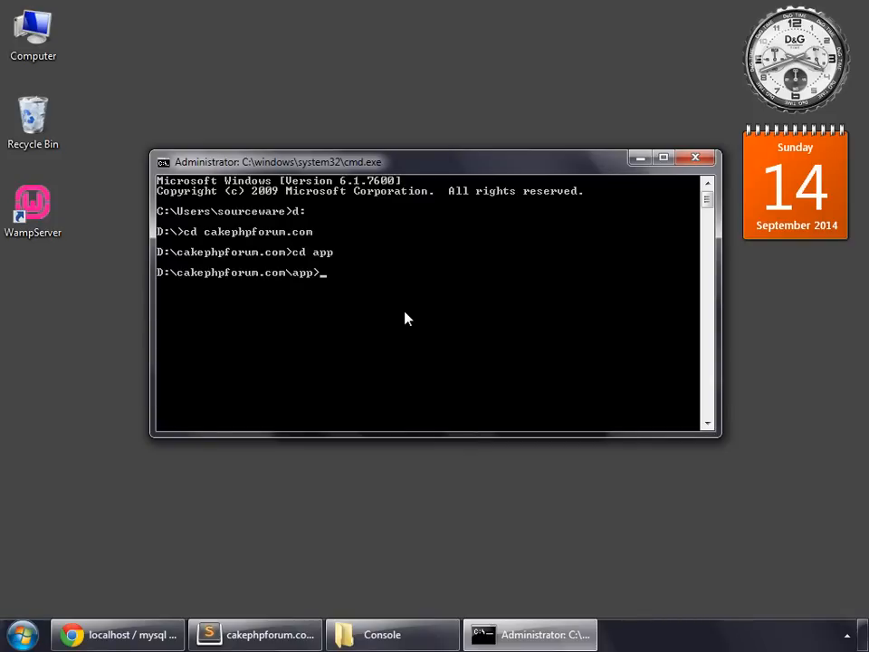
# Run 'cake bake model' to list the Post, Topic and User models found in the database
pyautogui.write('c')
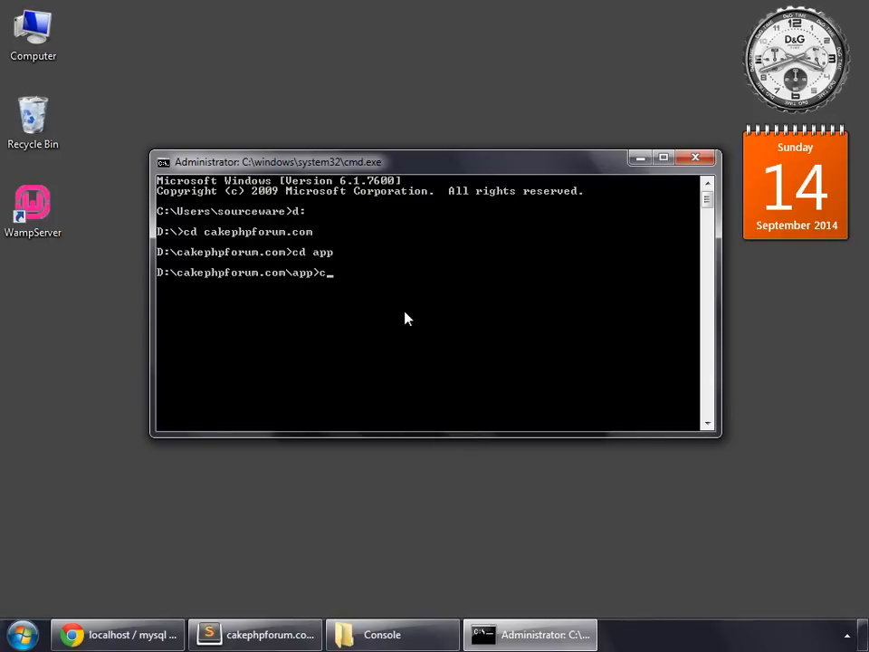
pyautogui.write('ake bake mo')
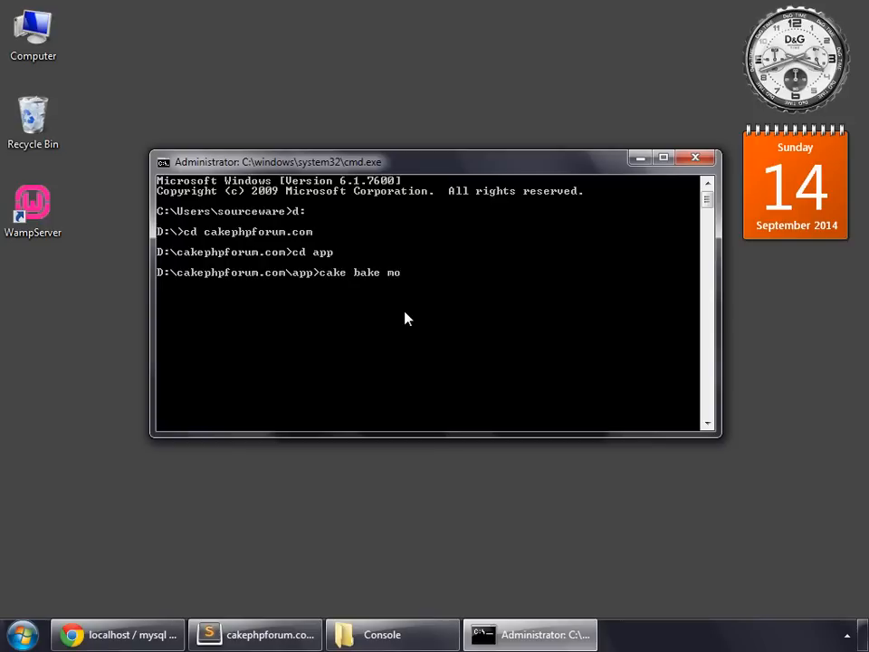
pyautogui.write('del')
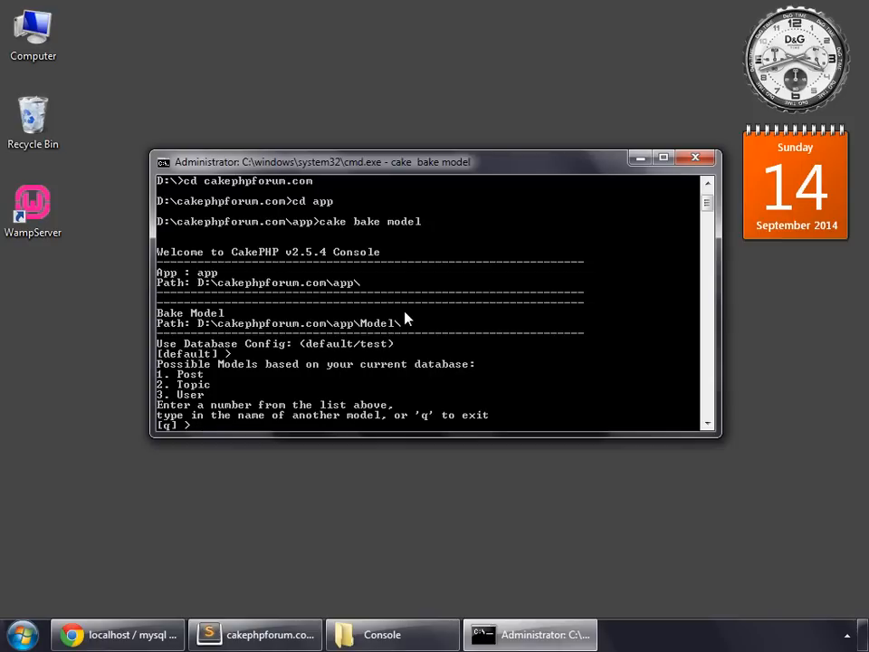
pyautogui.moveTo(246, 344)
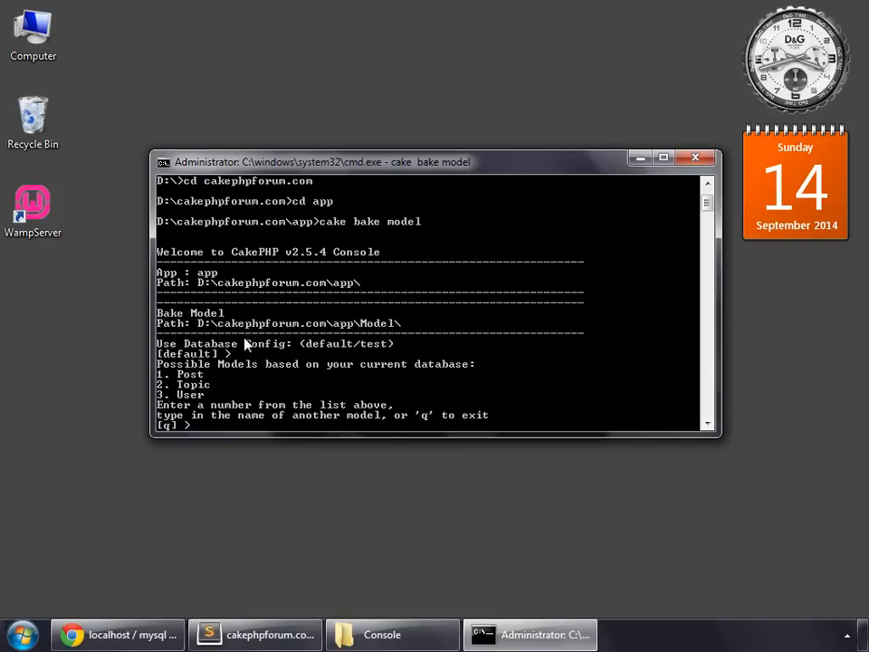
pyautogui.moveTo(305, 400)
pyautogui.write('2')
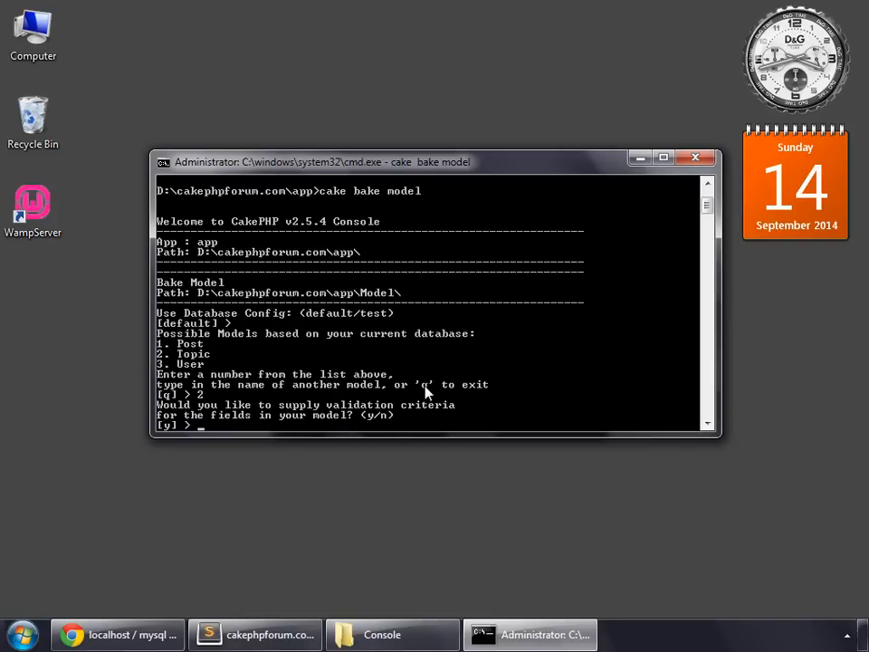
# Accept adding validation rules and give the id field option 24 (notEmpty)
pyautogui.press('Return')
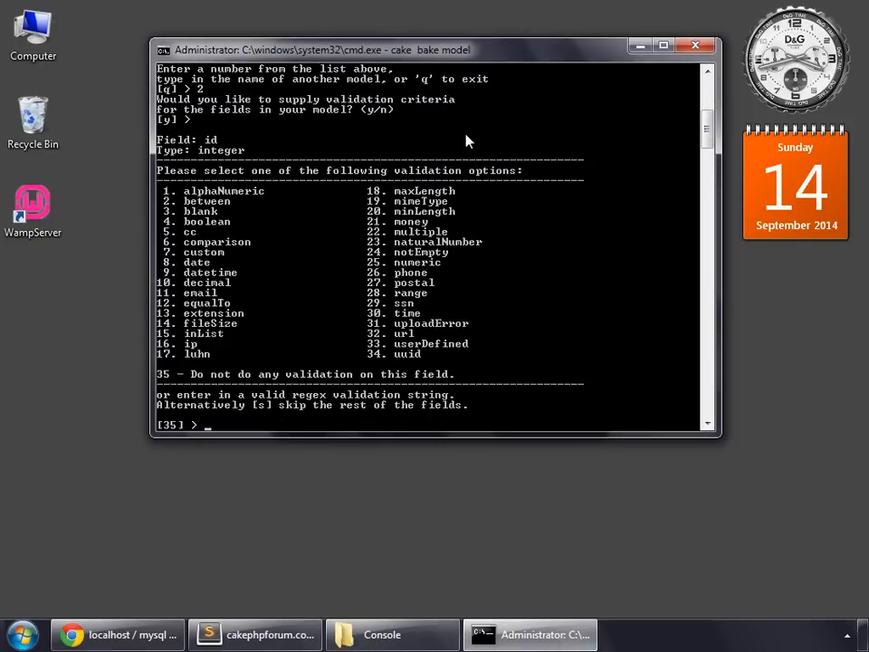
pyautogui.moveTo(232, 154)
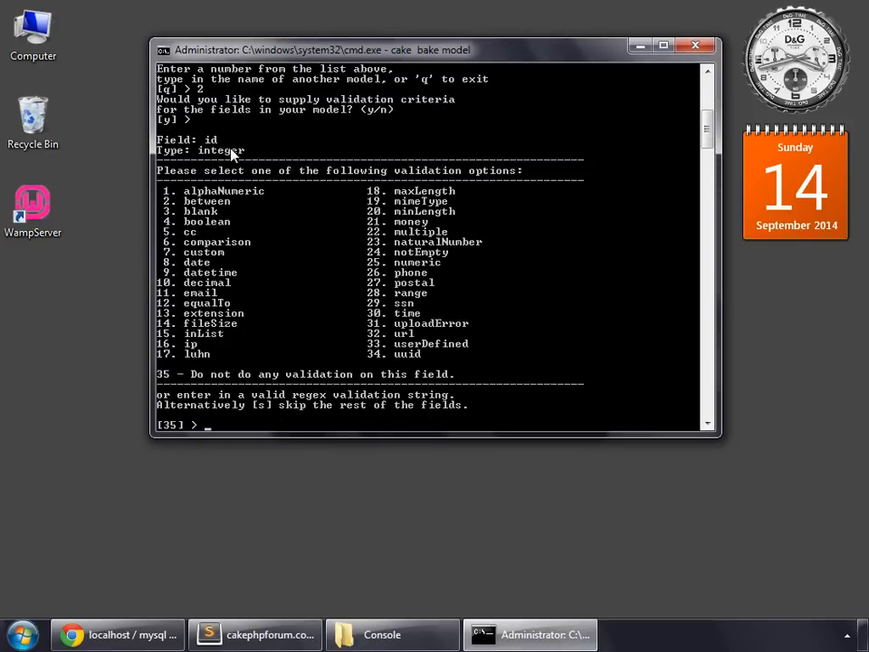
pyautogui.moveTo(387, 315)
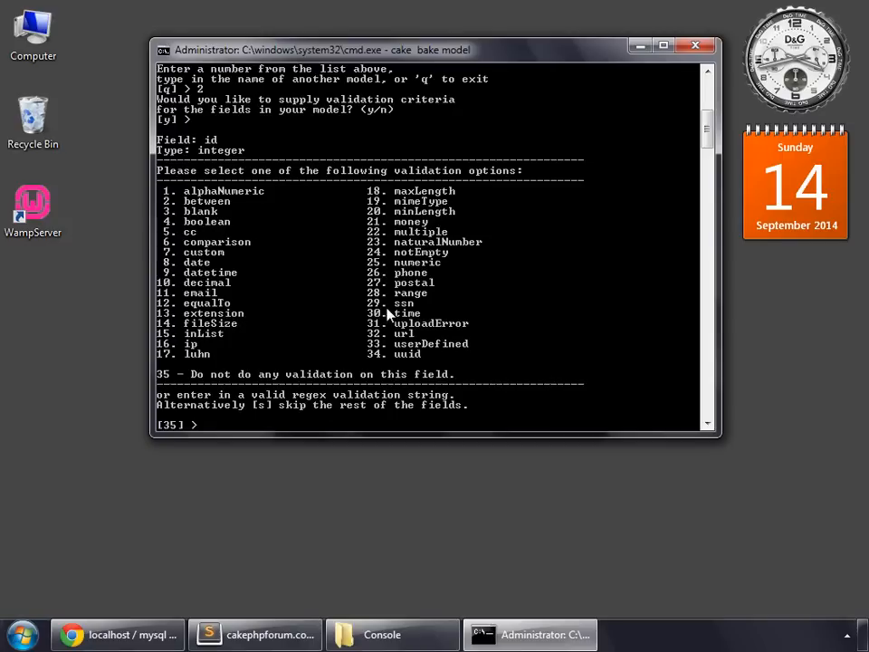
pyautogui.write('24')
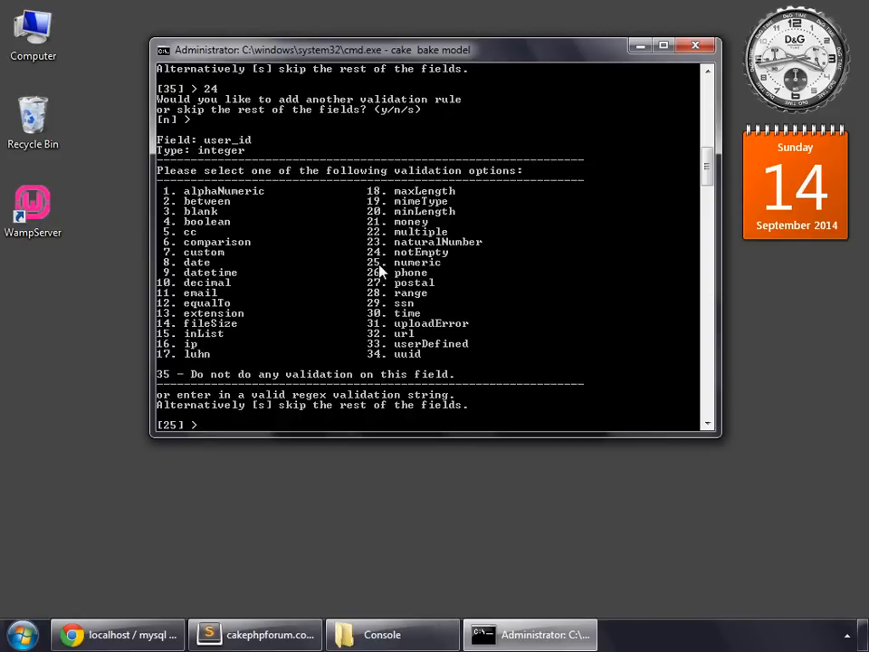
pyautogui.moveTo(243, 435)
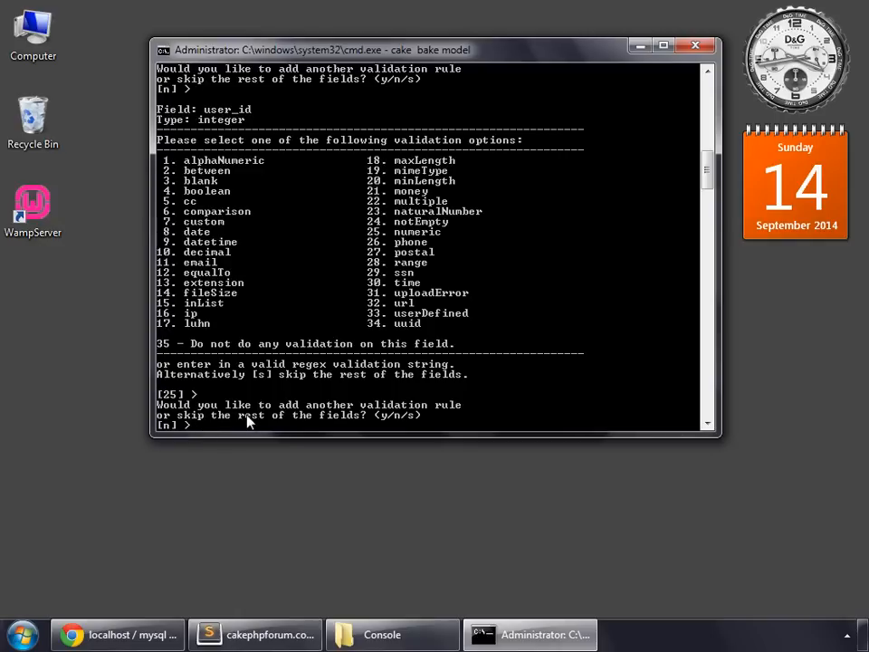
pyautogui.moveTo(299, 419)
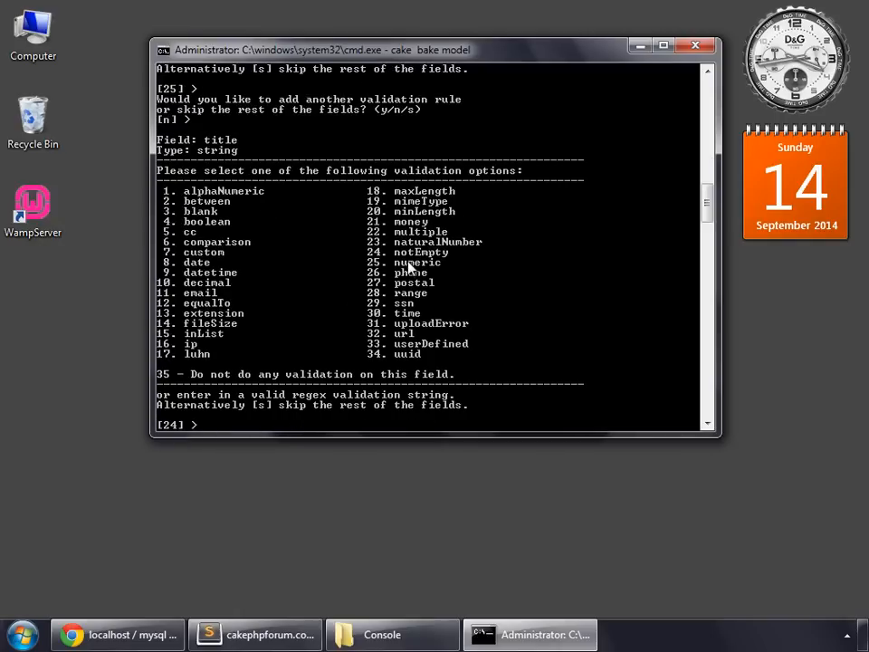
pyautogui.moveTo(405, 362)
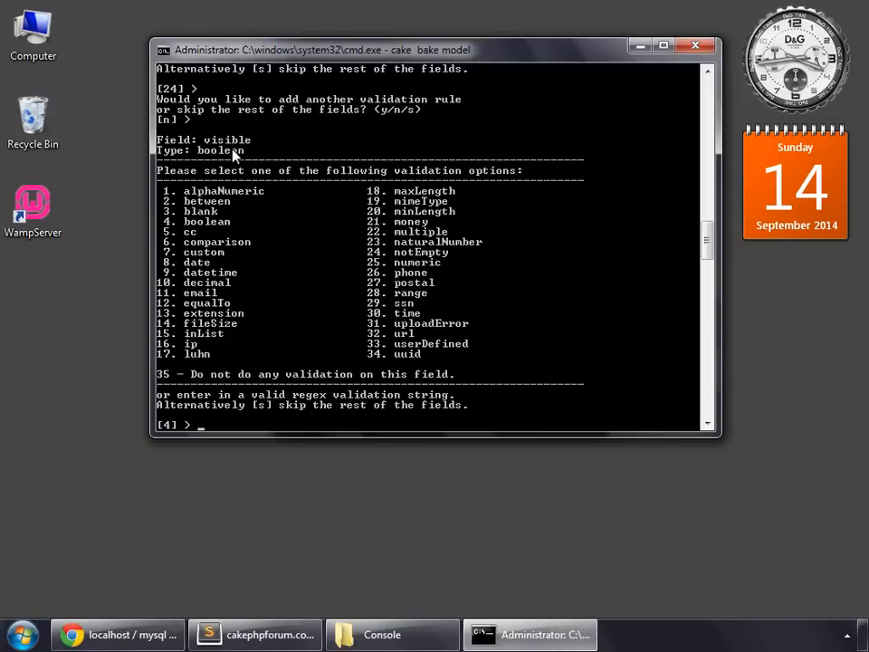
pyautogui.moveTo(253, 254)
pyautogui.write('24')
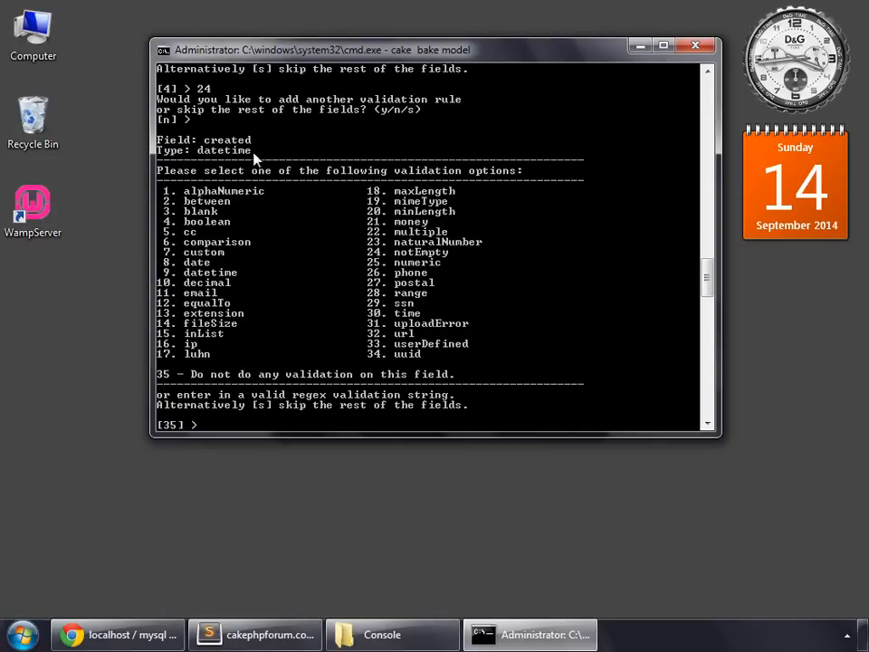
pyautogui.moveTo(315, 264)
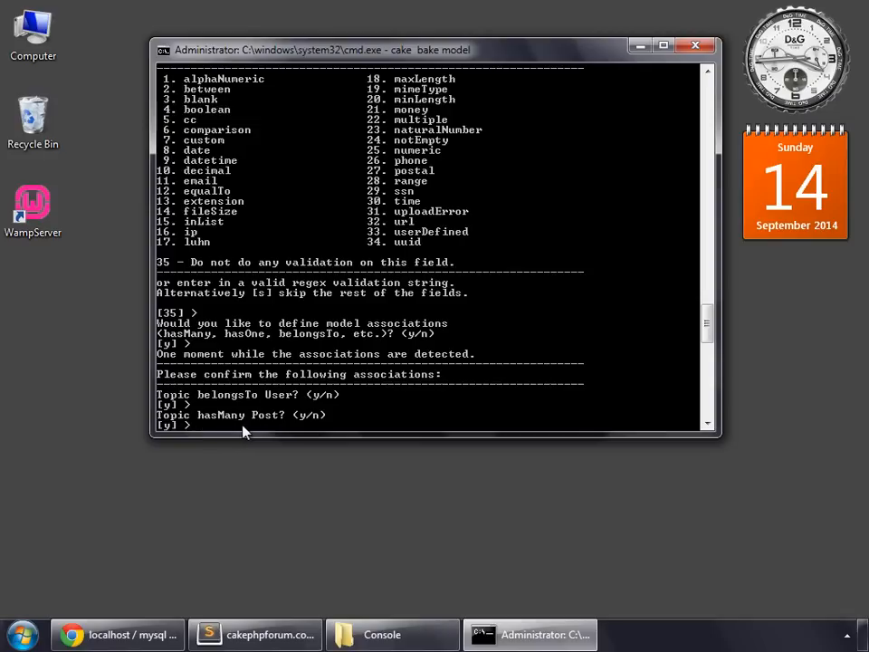
# Confirm the Topic hasMany Post association and generate Model/Topic.php without unit tests
pyautogui.press('enter')
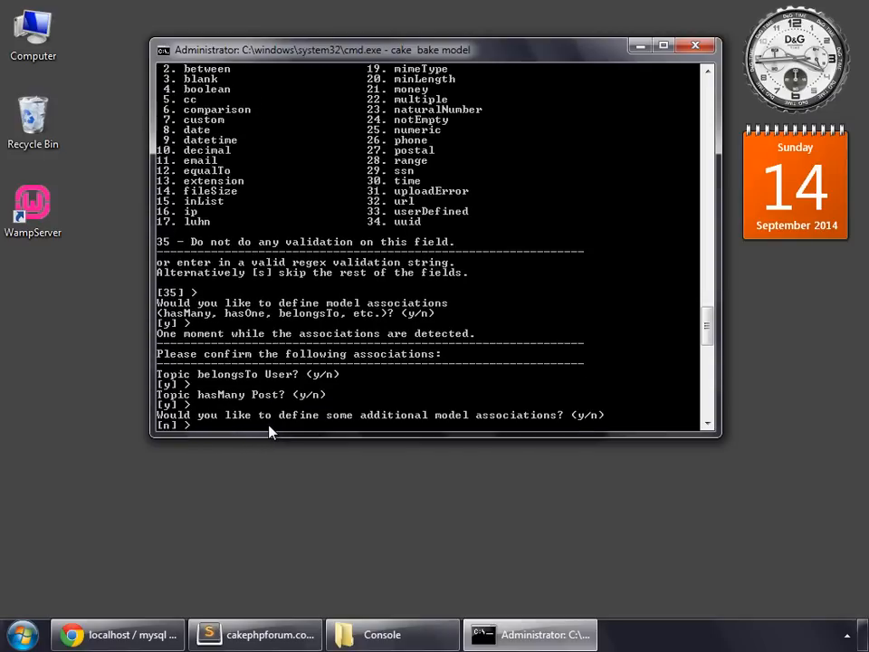
pyautogui.moveTo(377, 435)
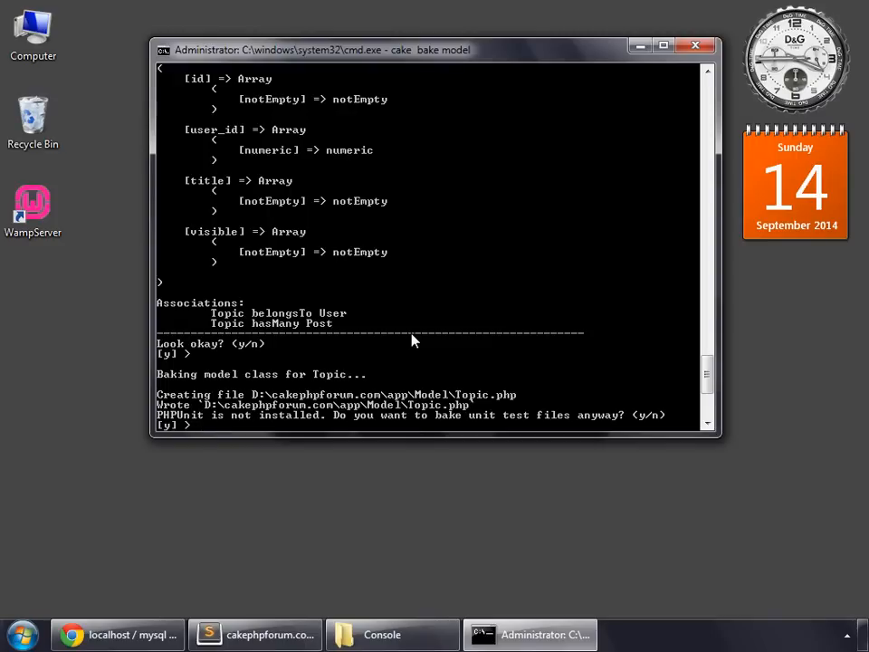
pyautogui.write('n')
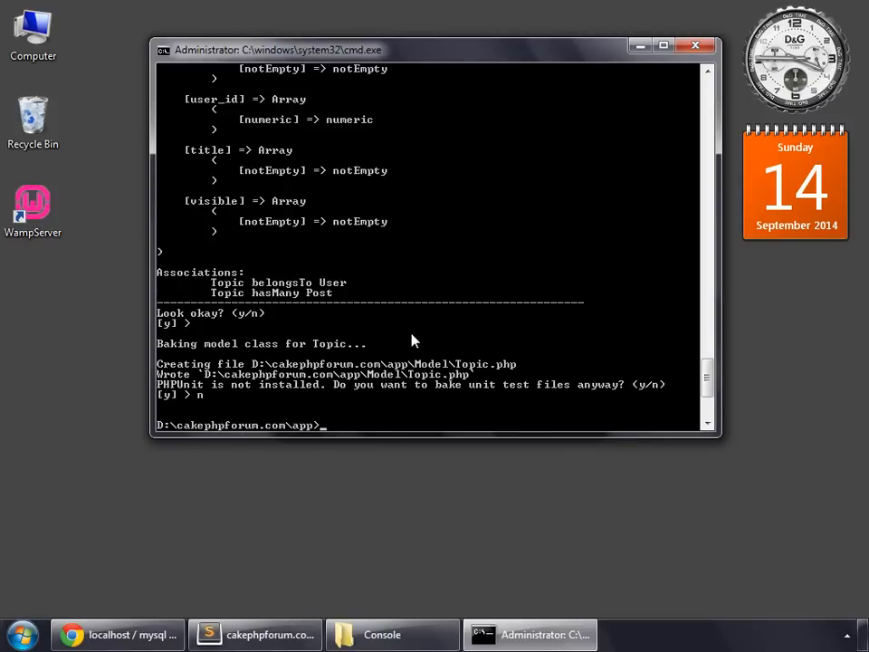
# In Explorer, navigate from app into the Model folder and select the new Topic.php
pyautogui.click(392, 634)
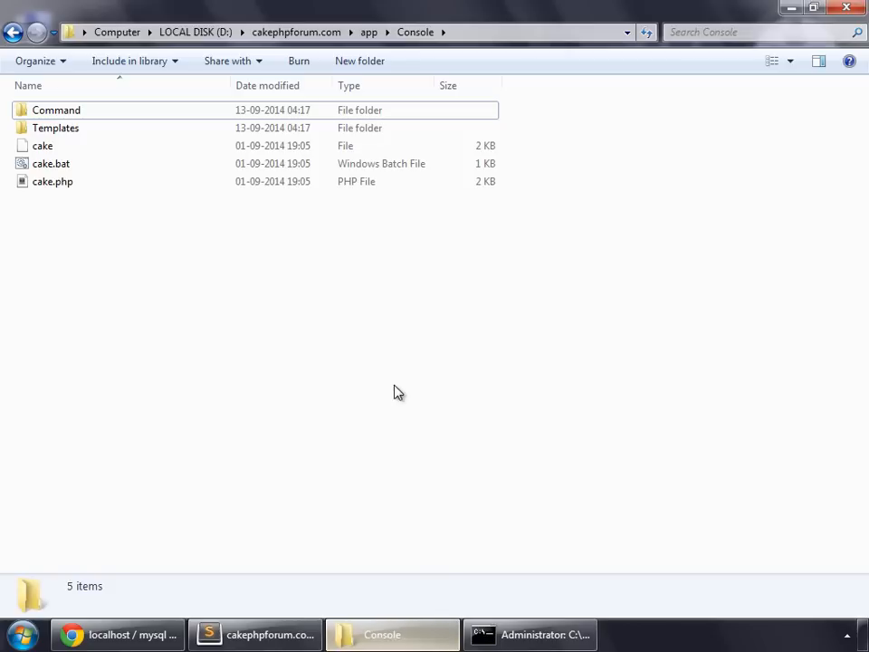
pyautogui.click(370, 33)
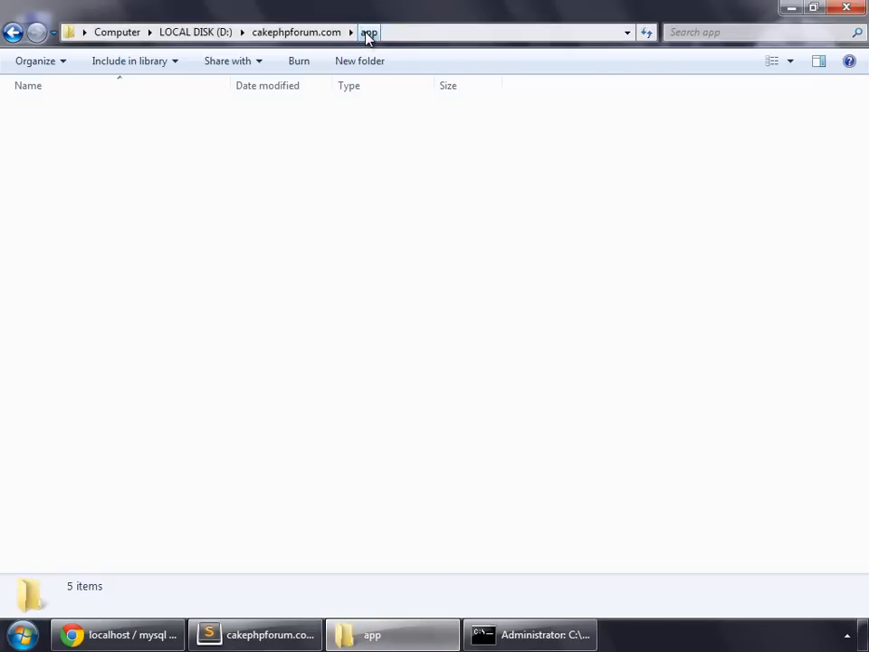
pyautogui.click(369, 33)
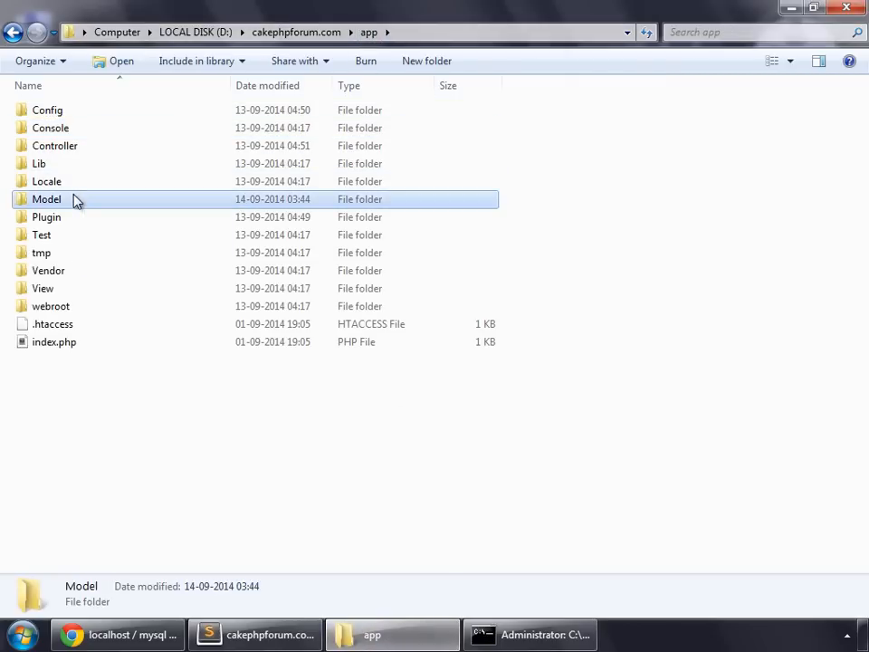
pyautogui.doubleClick(47, 197)
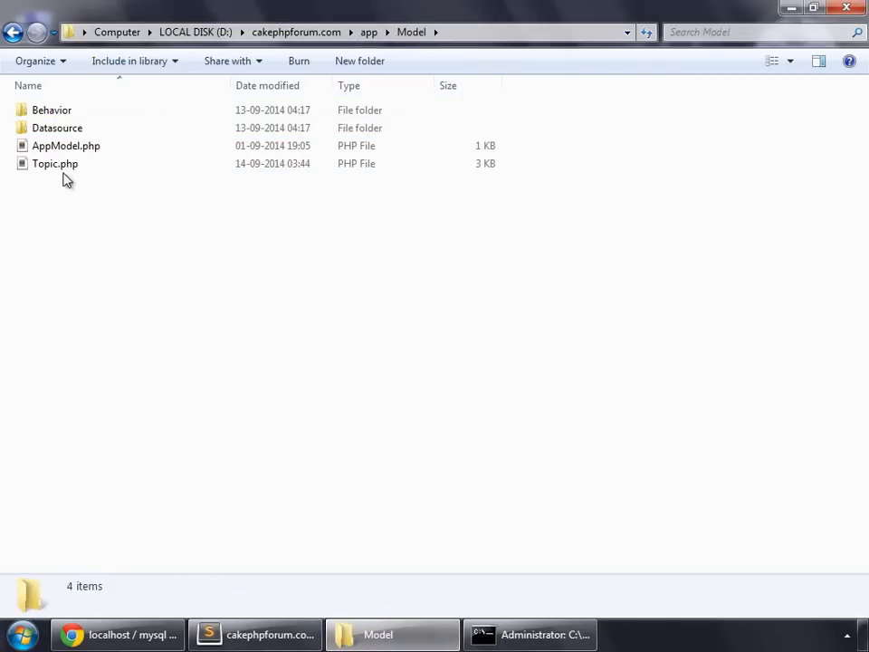
pyautogui.click(55, 163)
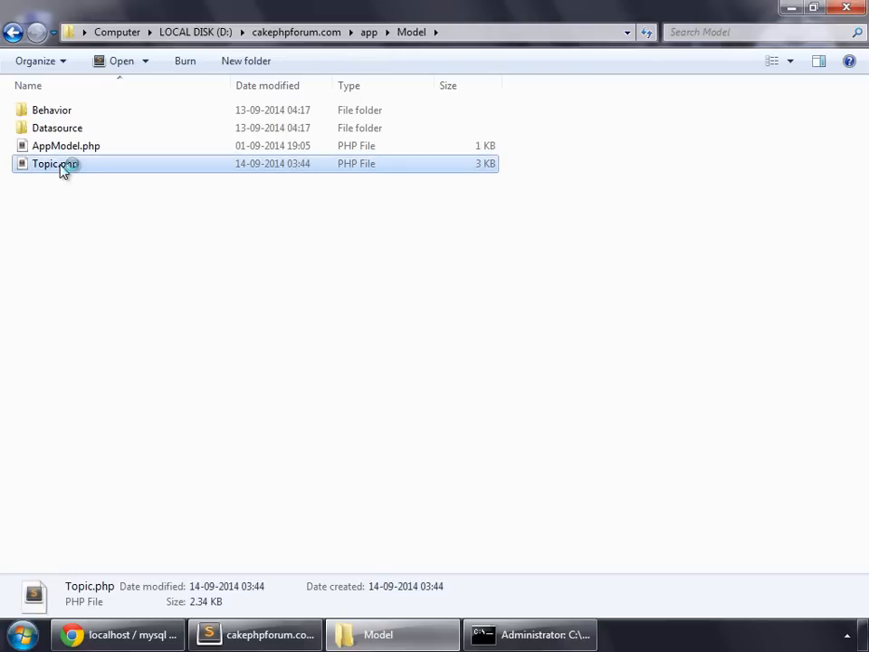
# Open Topic.php in Sublime Text to view its baked $validate array
pyautogui.doubleClick(55, 163)
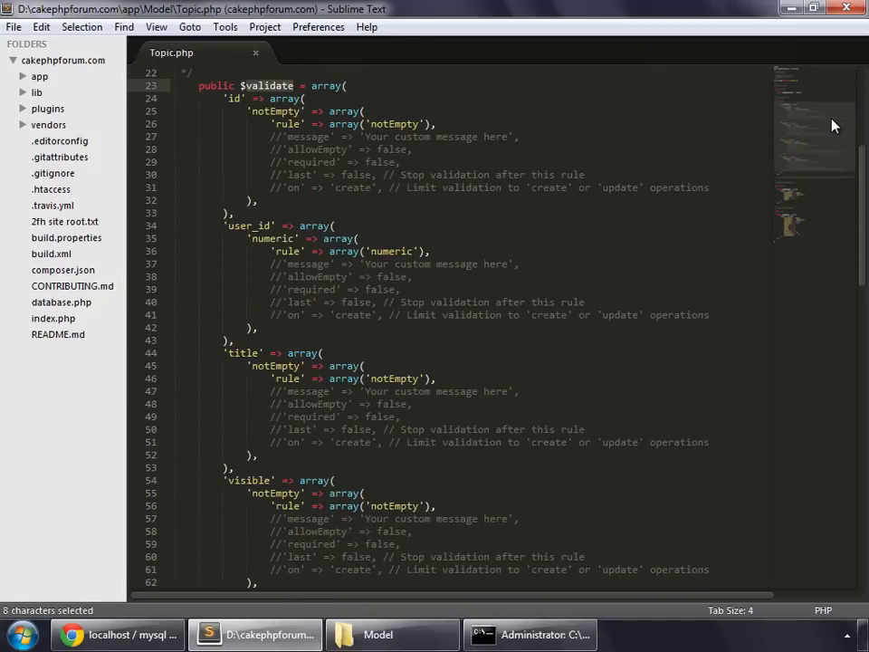
pyautogui.moveTo(561, 87)
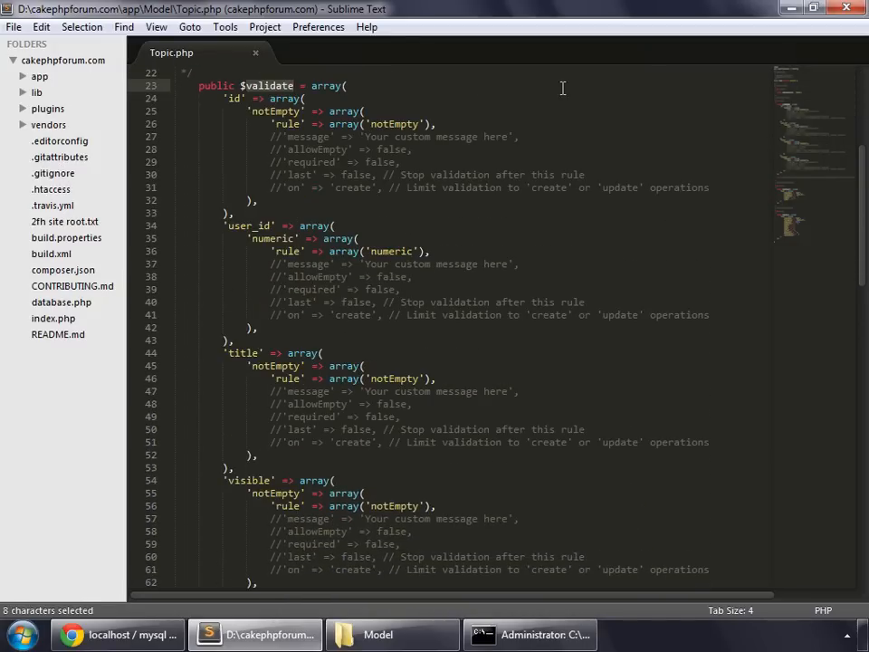